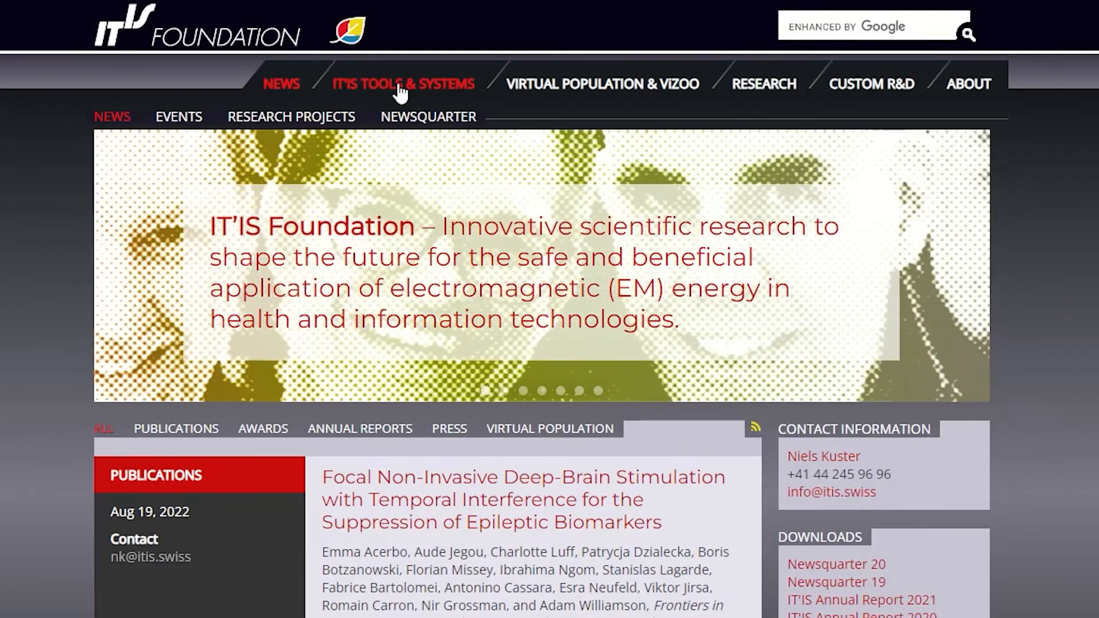
Go from IT'IS Tools & Systems to the TI Planning page and scroll through its description
left_click(406, 85)
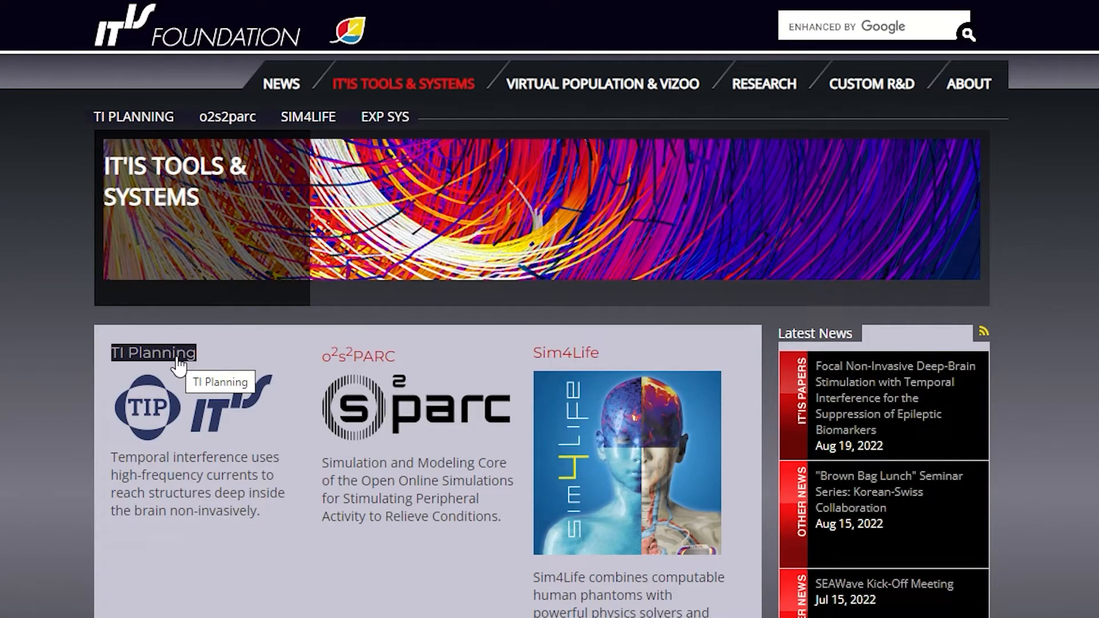
left_click(156, 352)
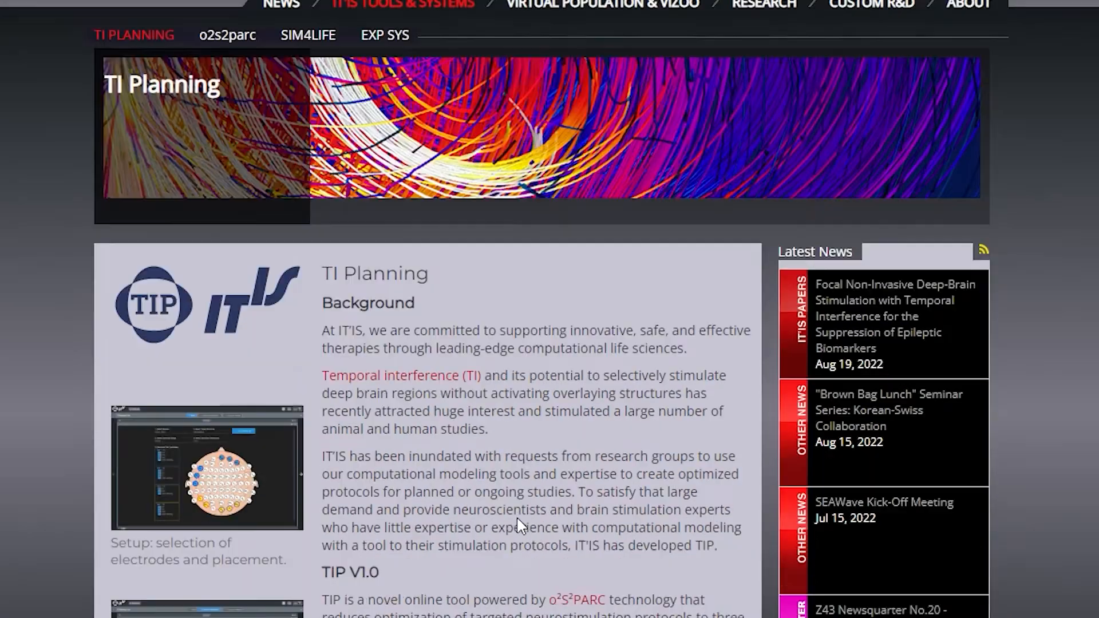
scroll("down", 3)
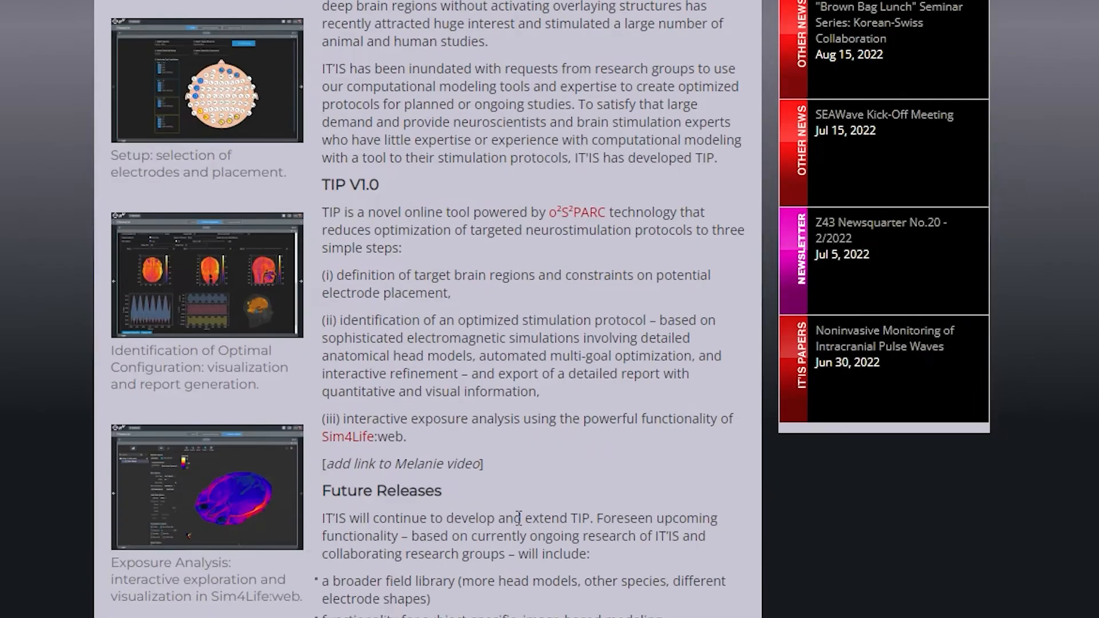
scroll("down", 3)
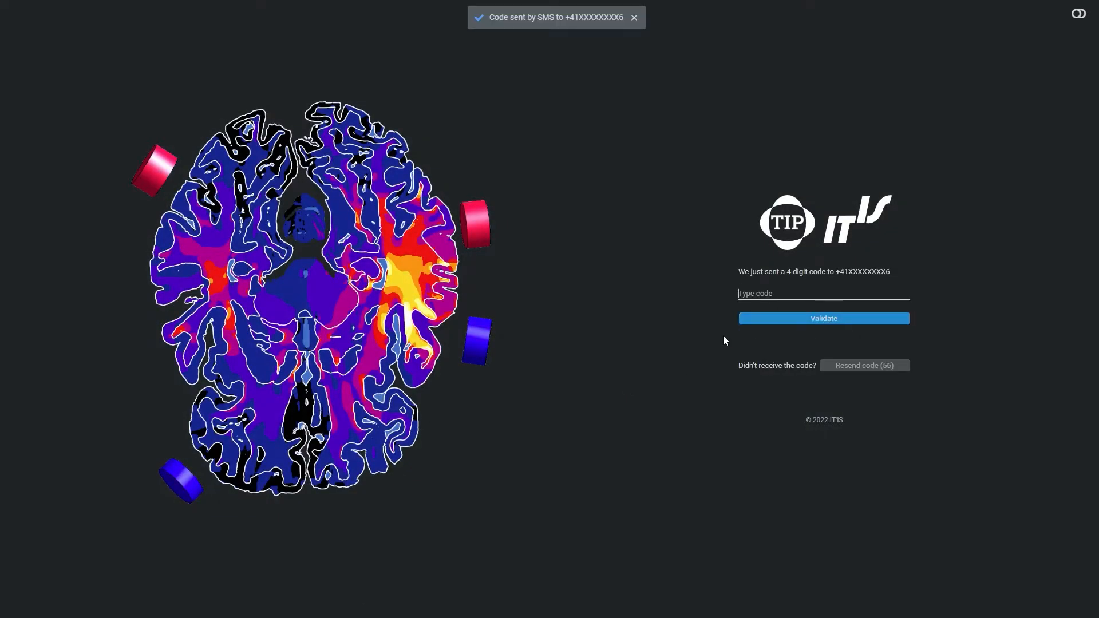
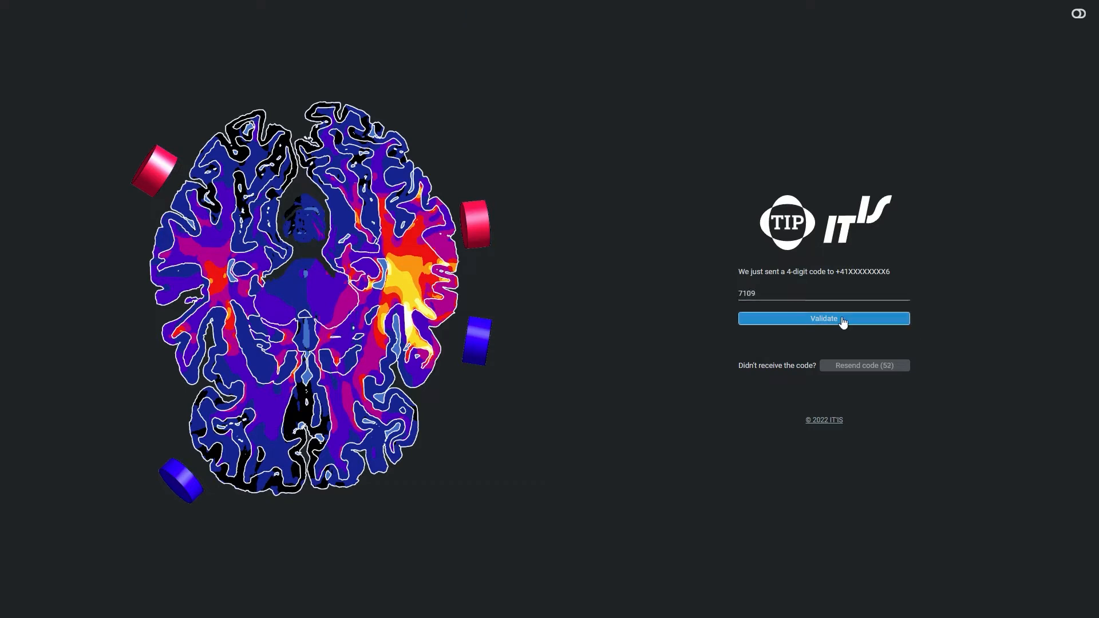
left_click(823, 318)
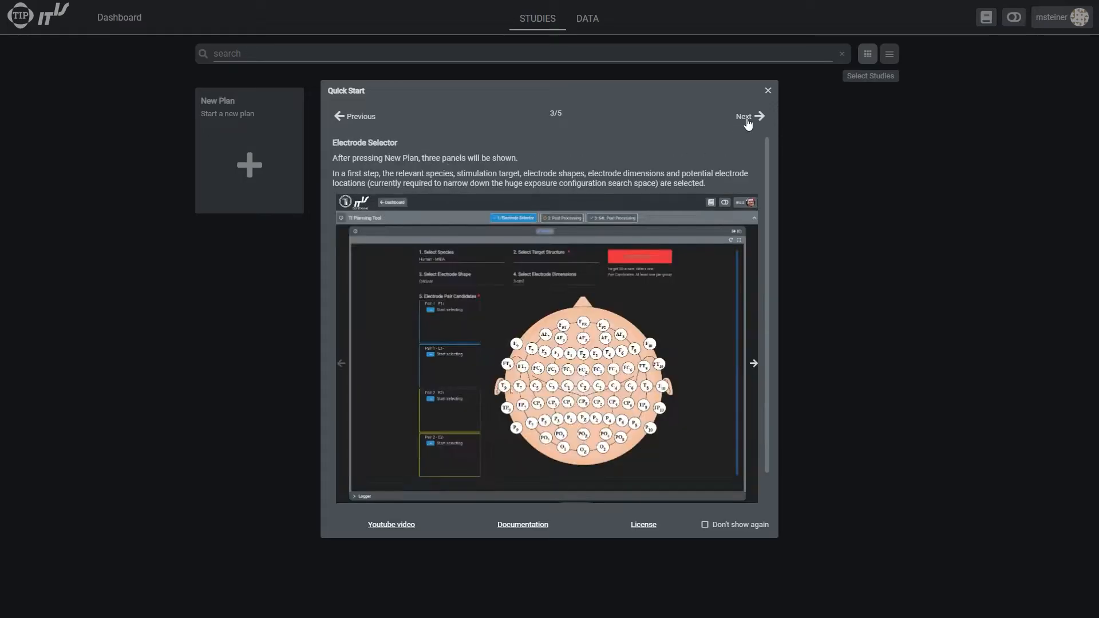